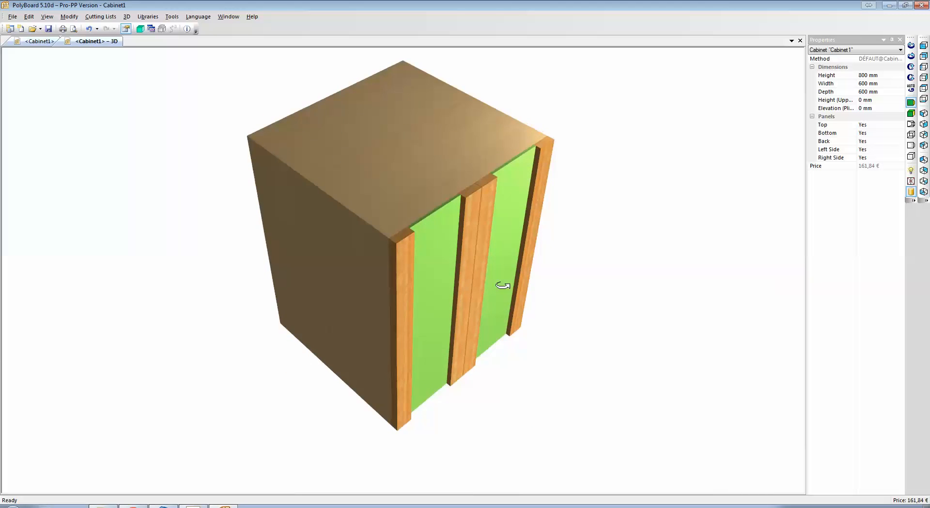
mouse_move(455, 213)
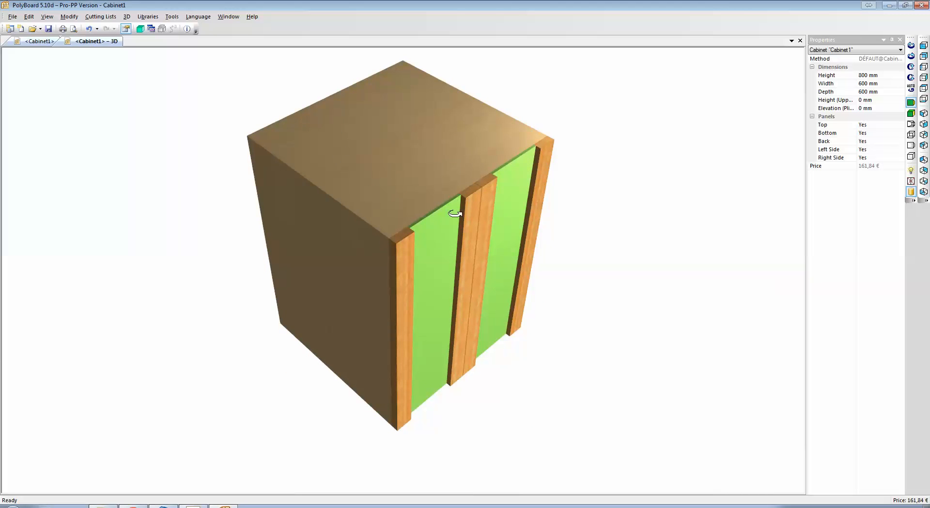
Orbit the finished cabinet to a side view, then close the 3D tab to return to Cabinet1's design window.
drag(453, 214, 427, 172)
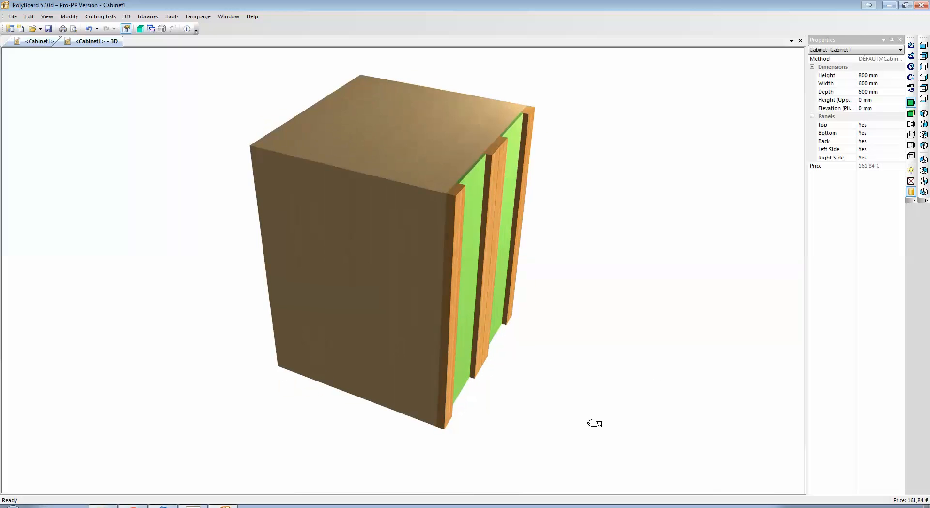
click(912, 190)
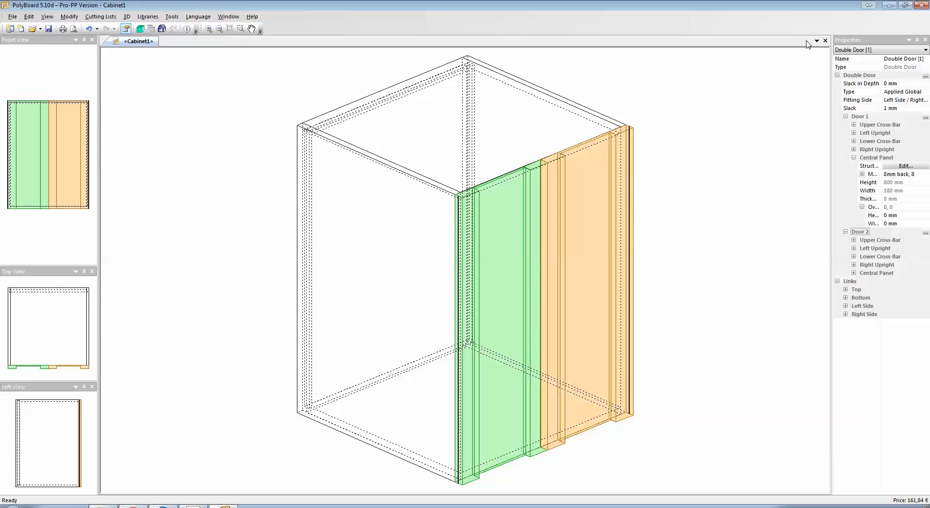
Close Cabinet1 via the save prompt and create a new Box Cabinet, Cabinet2.
click(824, 41)
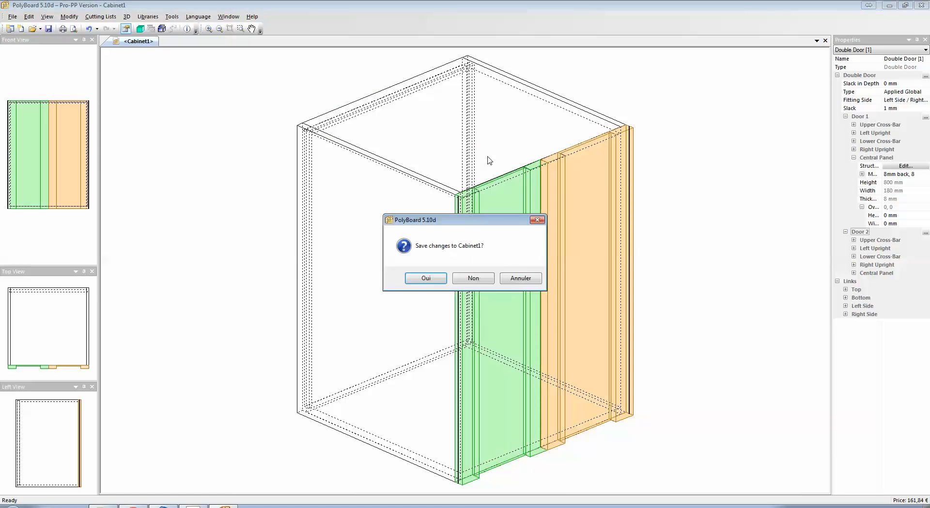
click(473, 277)
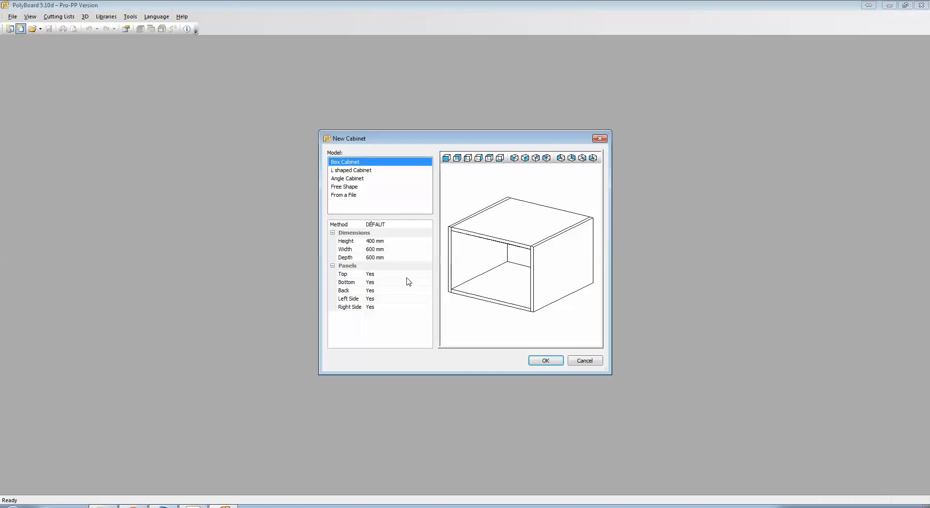
click(543, 361)
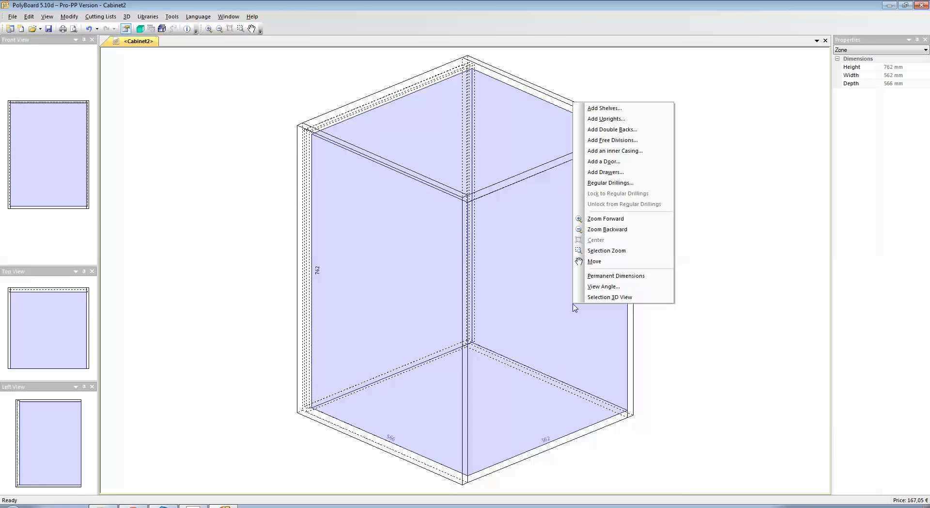
Add a Double Door to the cabinet front and expand Door 1's properties.
click(604, 162)
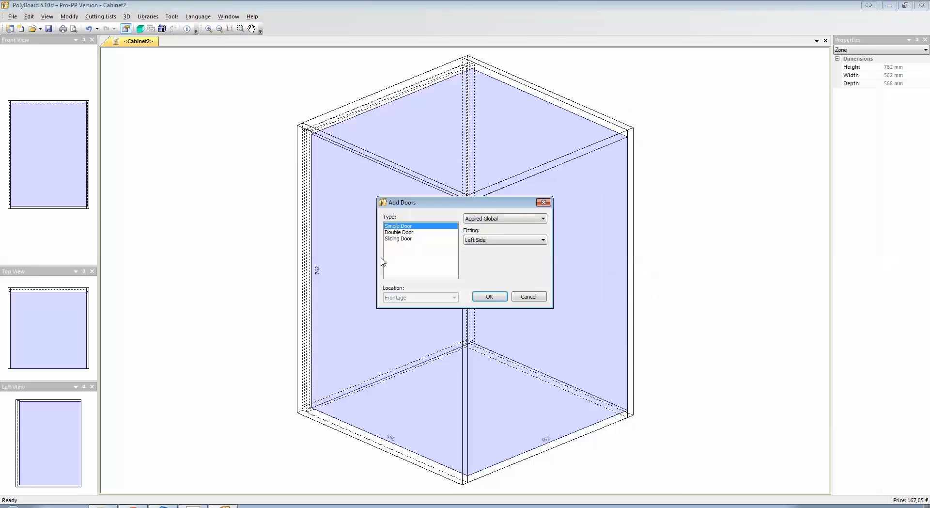
click(398, 231)
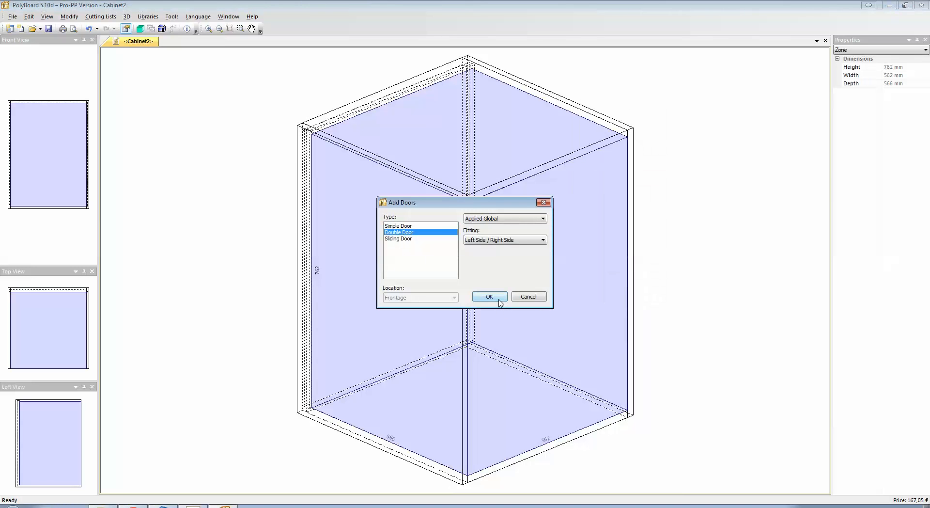
click(488, 297)
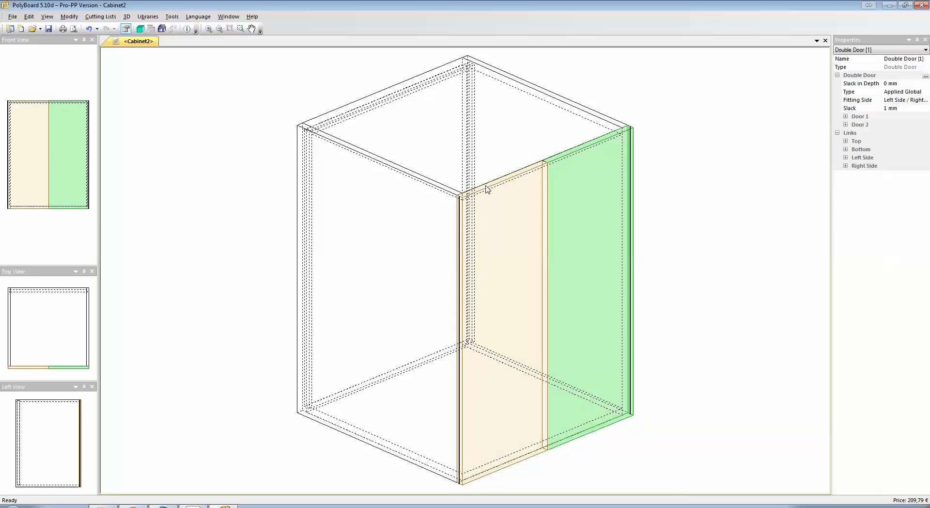
click(846, 116)
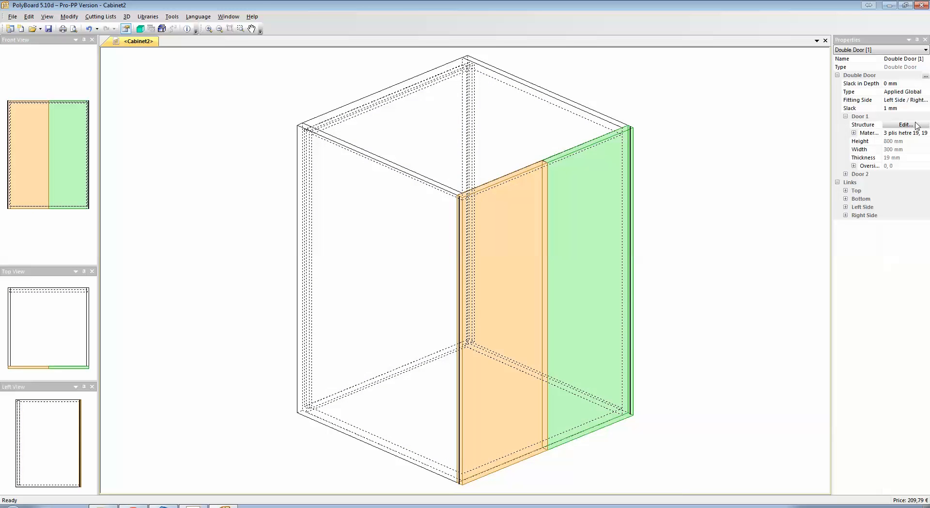
Set Door 1's assembly method to Overpassing Upright and its central panel material to 3 plis hetre 19, 19.
click(904, 125)
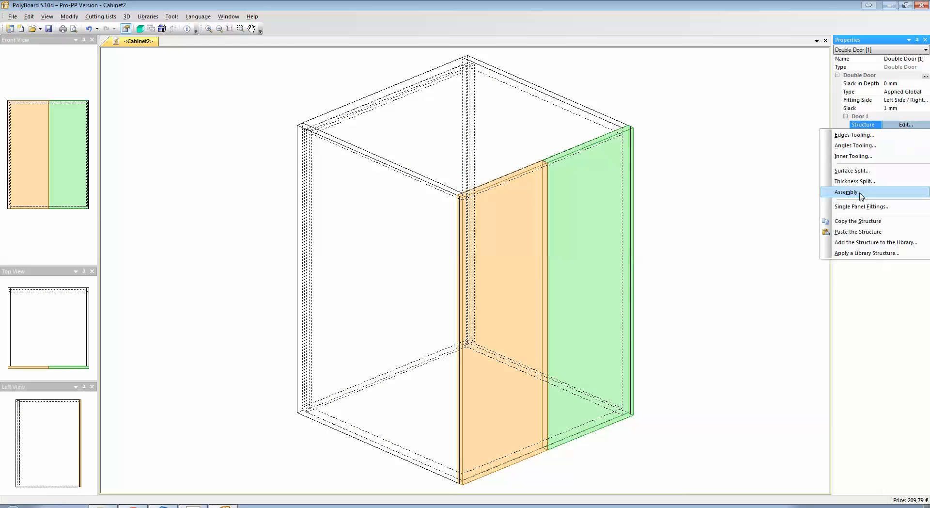
click(845, 192)
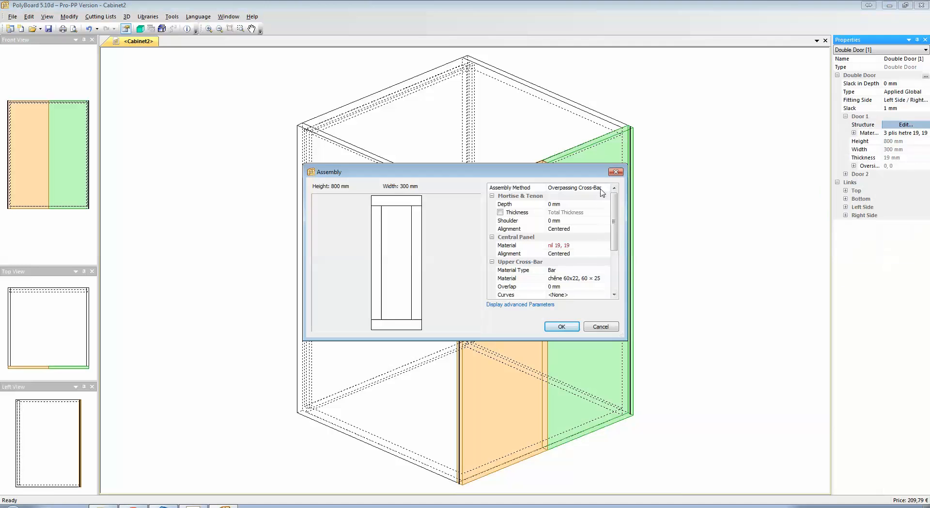
click(613, 187)
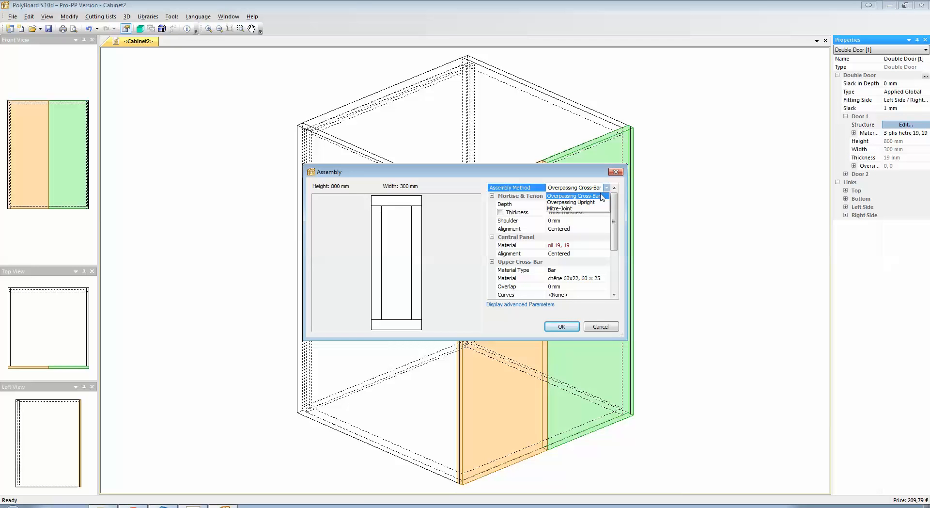
click(571, 202)
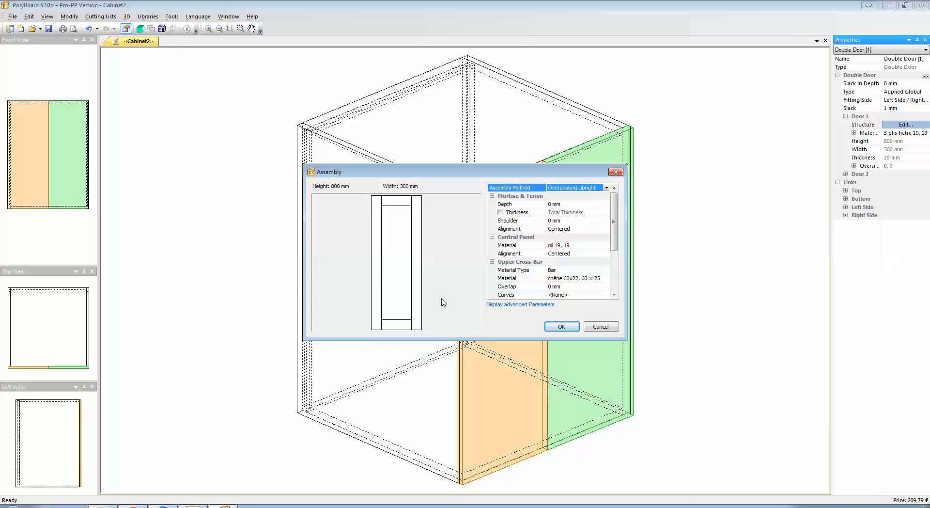
mouse_move(406, 201)
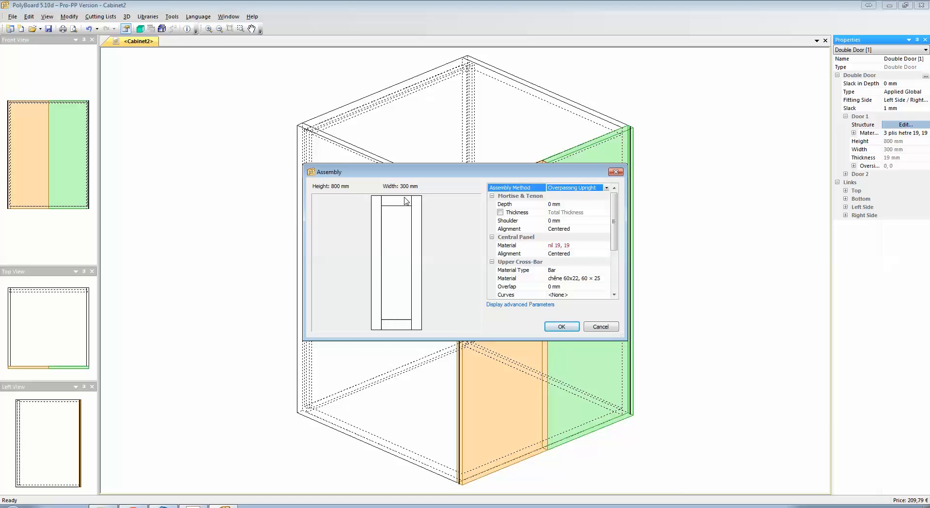
click(606, 245)
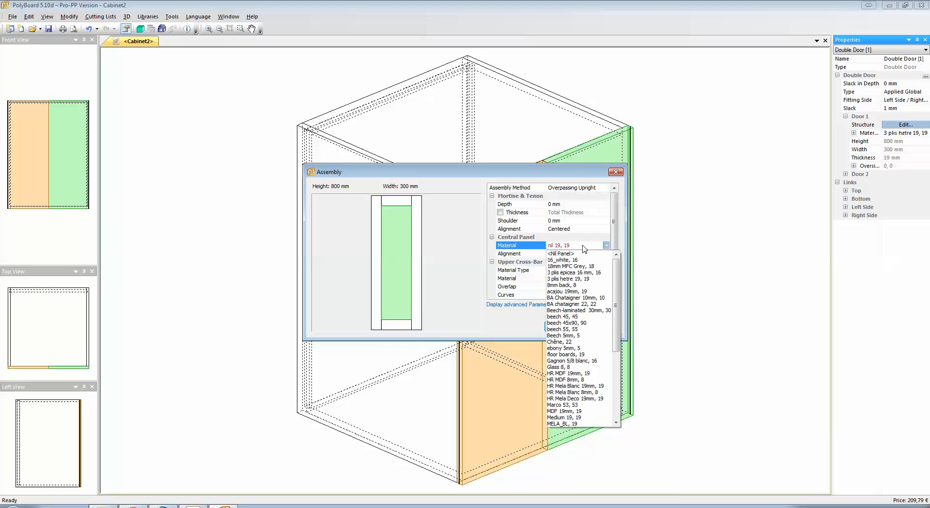
mouse_move(576, 284)
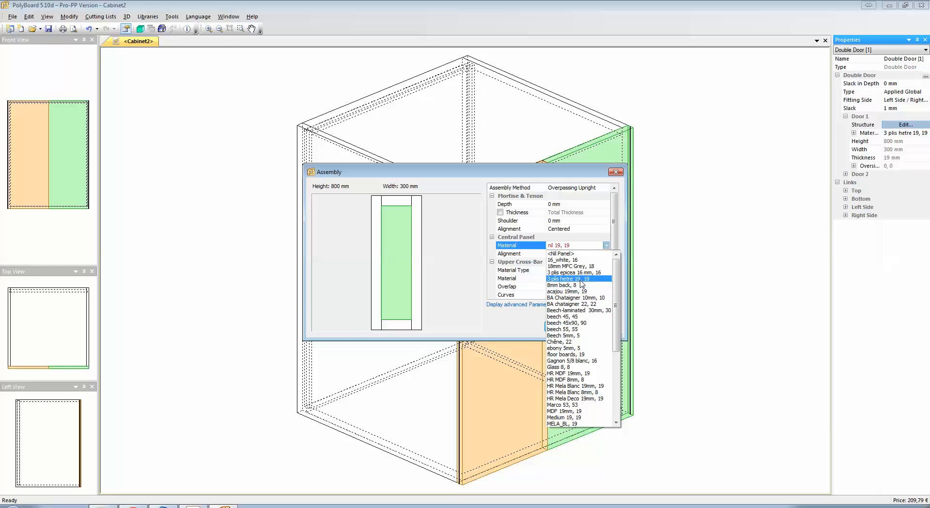
click(569, 278)
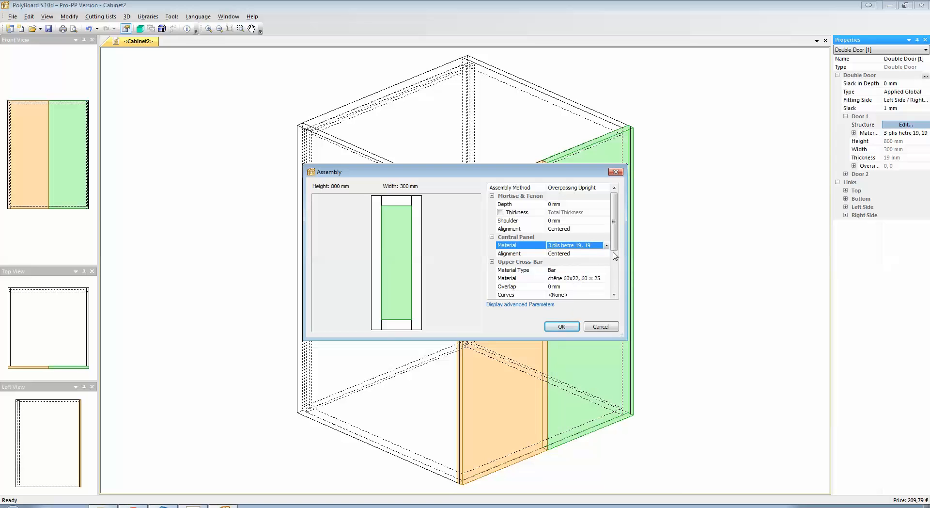
Set the upper cross-bar material to <Nil Bar> so Door 1 has no upper cross-bar.
scroll(down, 3)
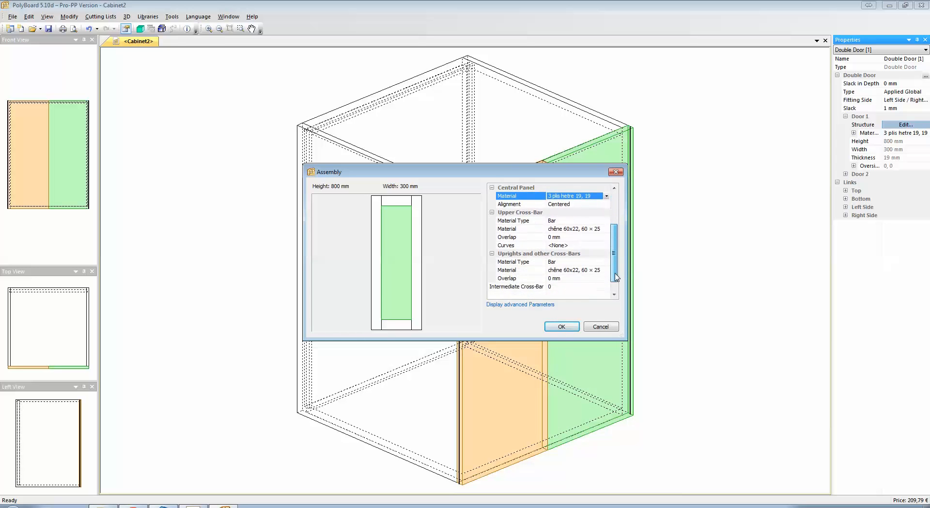
scroll(up, 3)
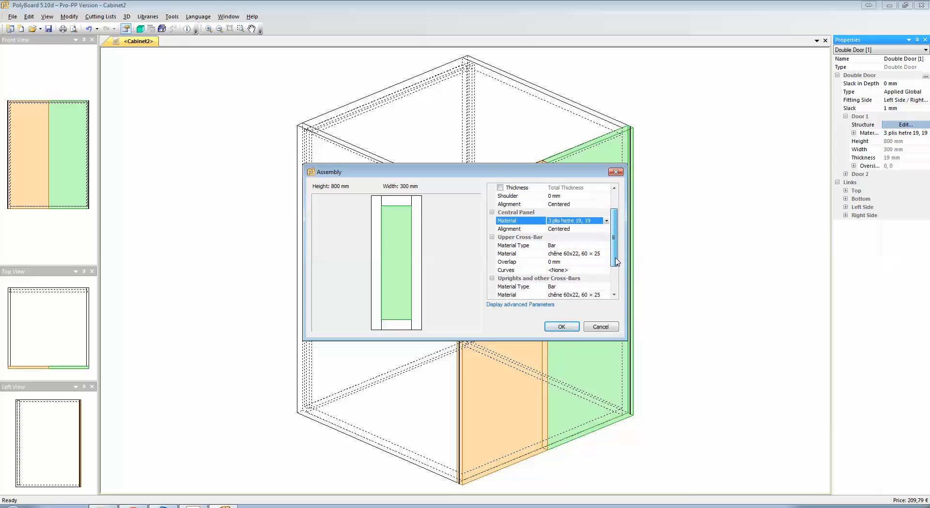
scroll(down, 3)
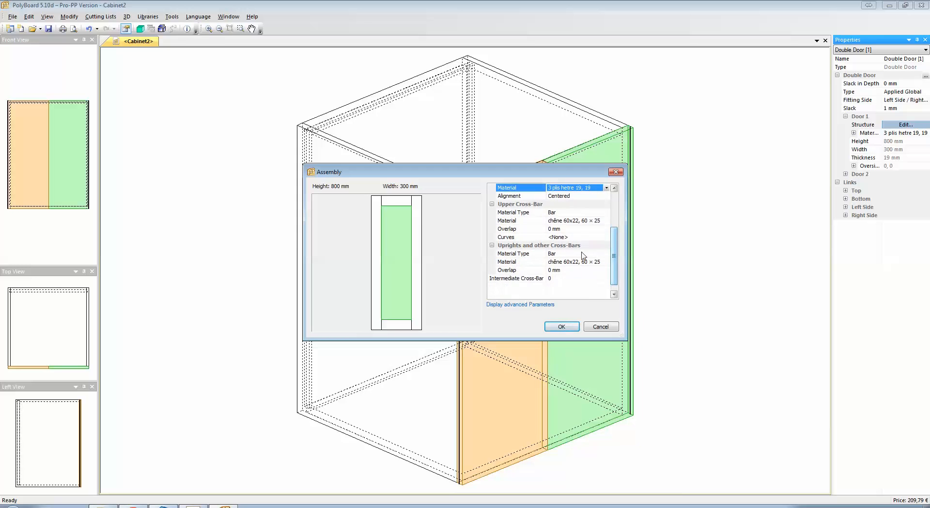
click(519, 204)
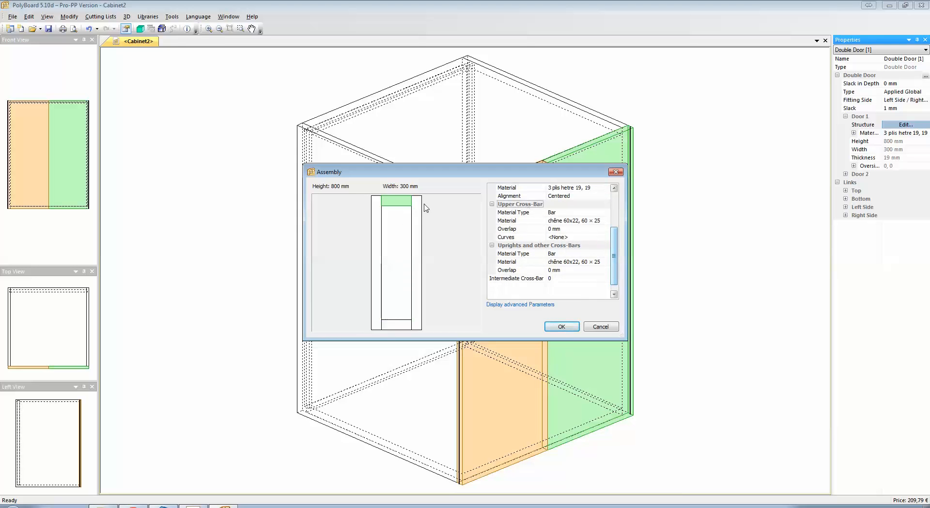
mouse_move(523, 207)
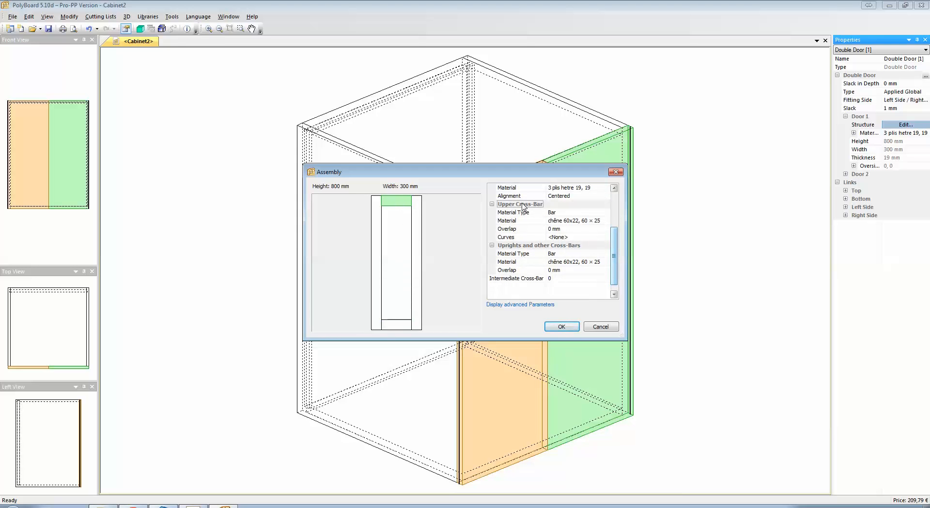
mouse_move(573, 219)
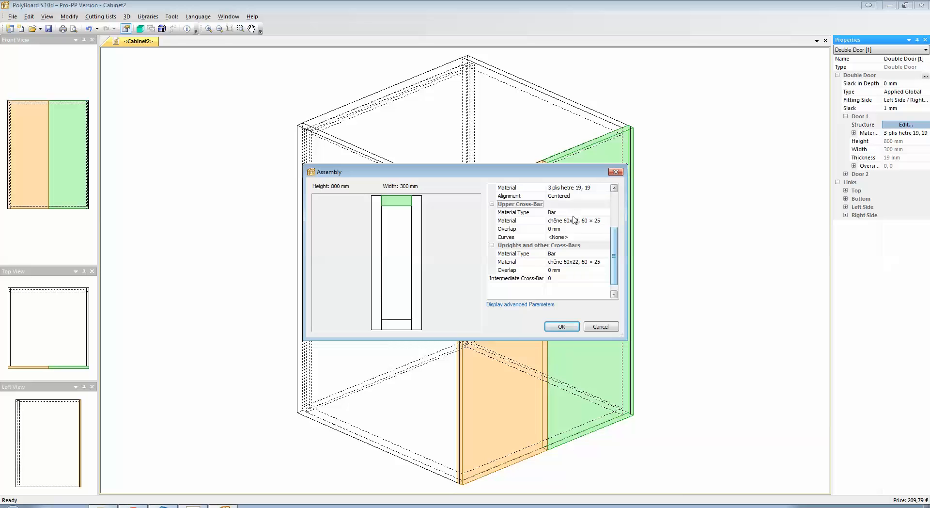
click(605, 220)
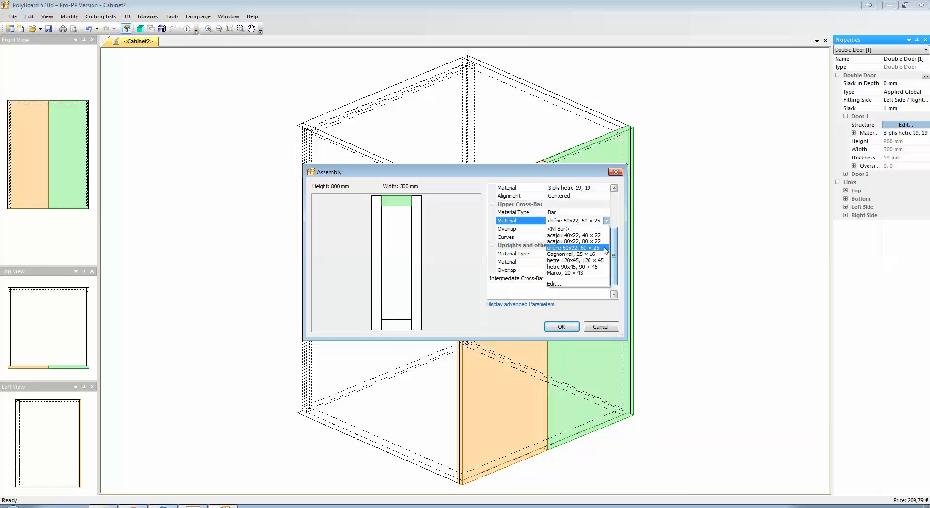
click(558, 228)
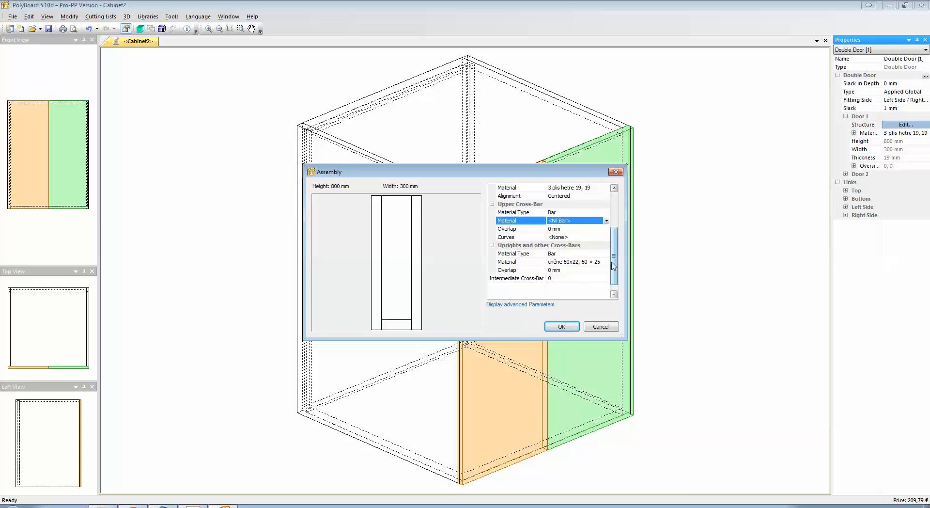
Set the lower cross-bar material to <Nil Bar>, leaving only two stiles around the central panel.
scroll(up, 3)
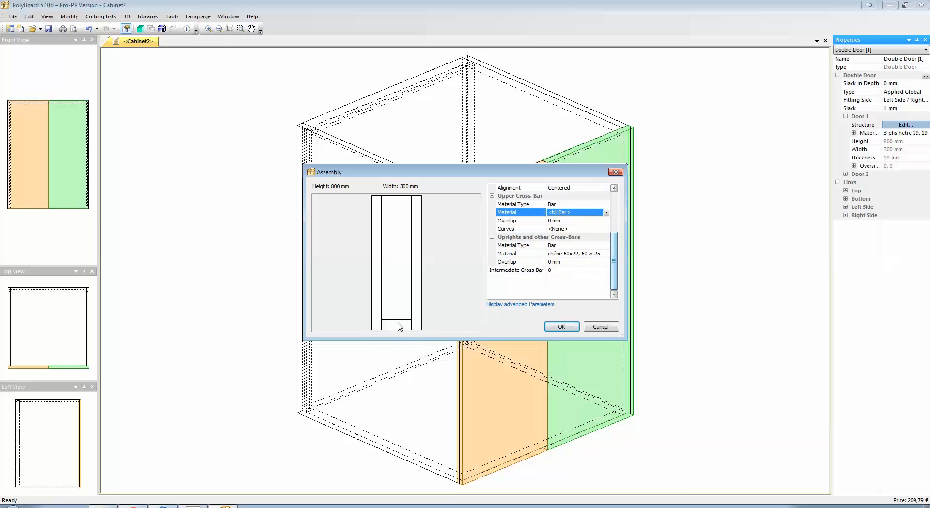
scroll(down, 3)
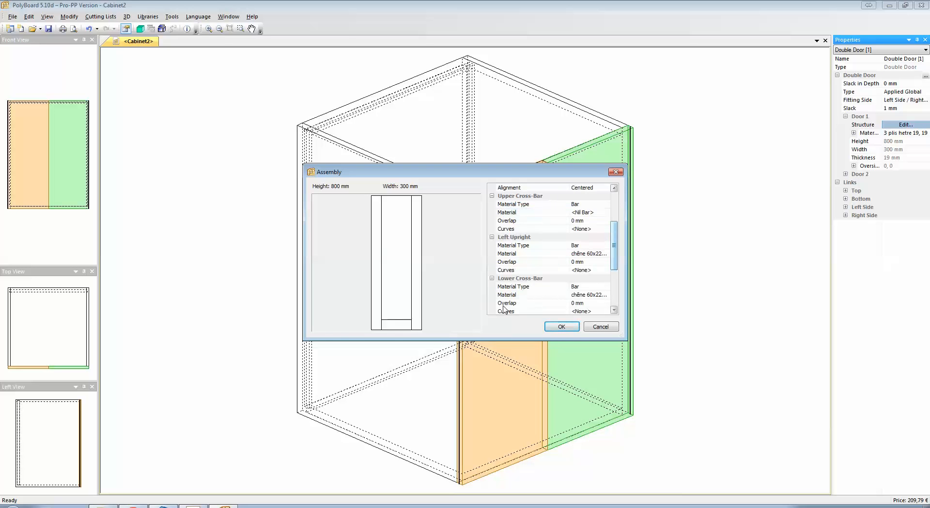
scroll(down, 3)
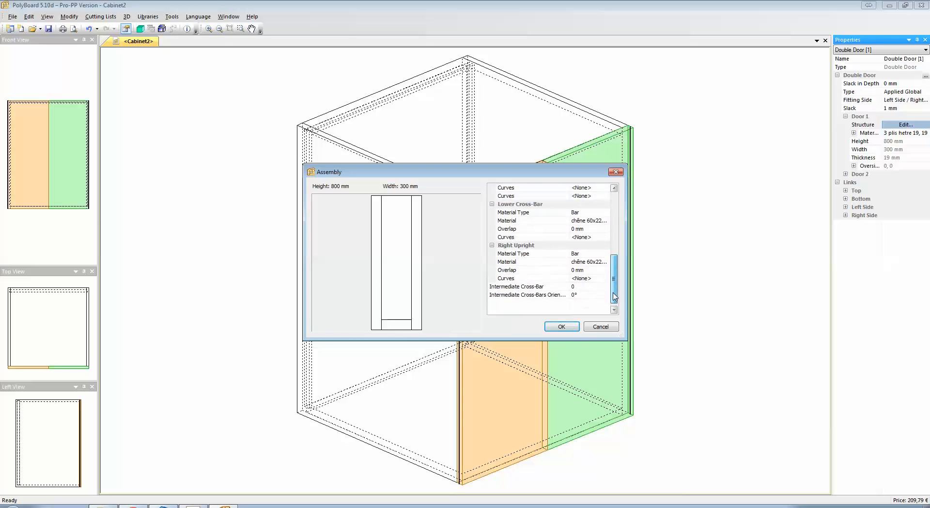
scroll(down, 3)
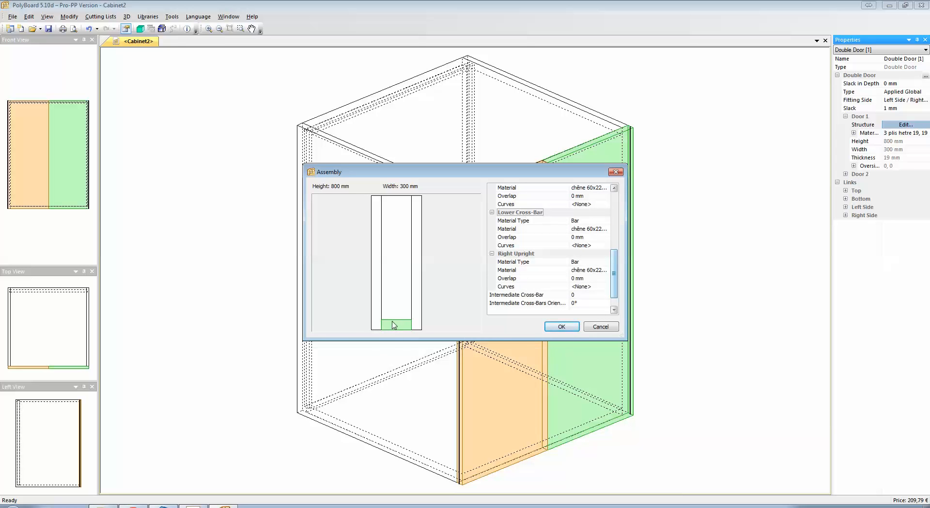
click(614, 229)
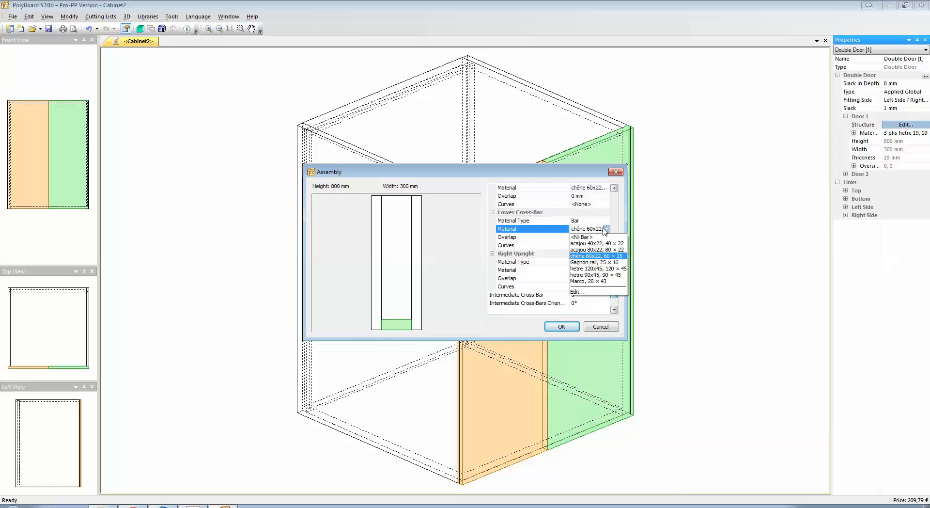
click(560, 326)
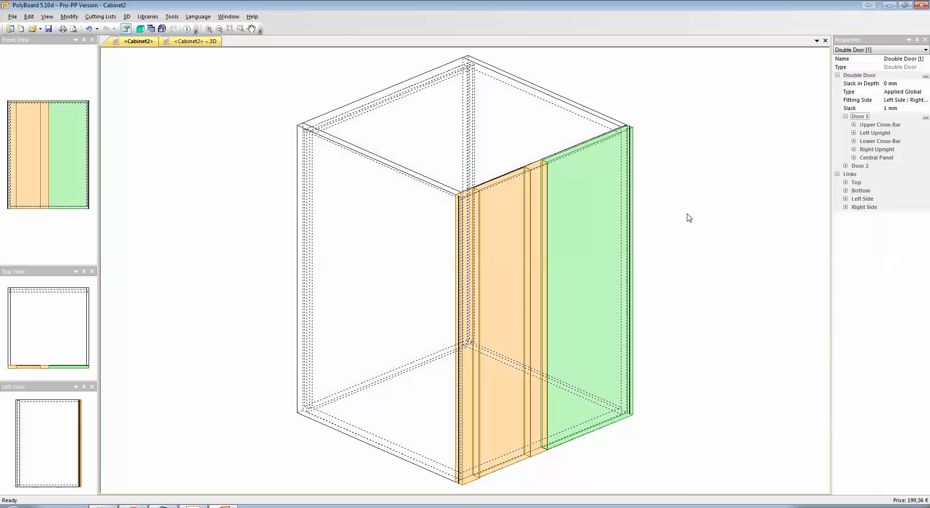
mouse_move(895, 241)
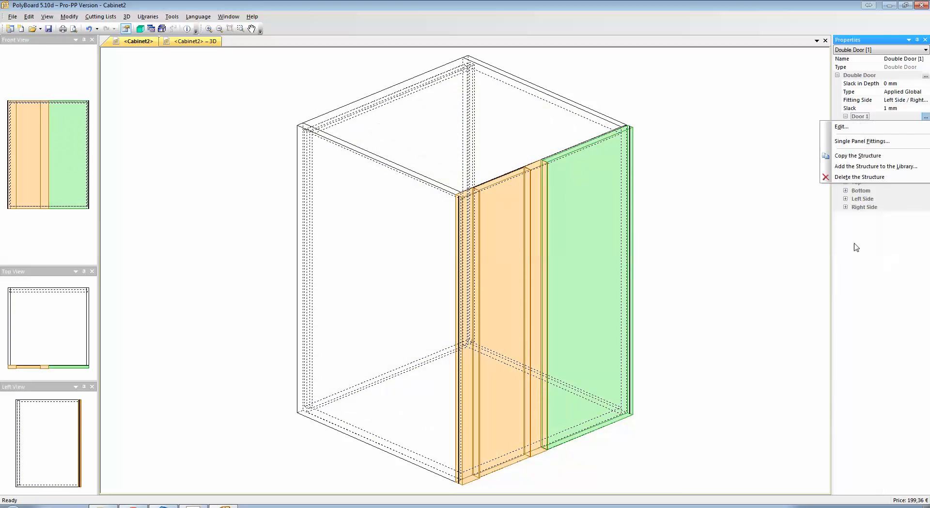
Set Door 1's Central Panel Alignment to Back in the Assembly dialog and confirm.
click(841, 126)
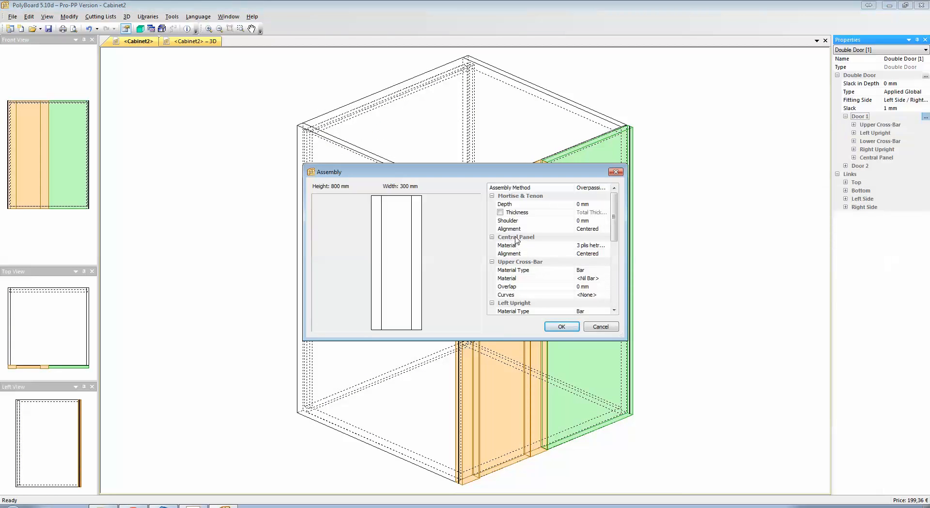
click(516, 236)
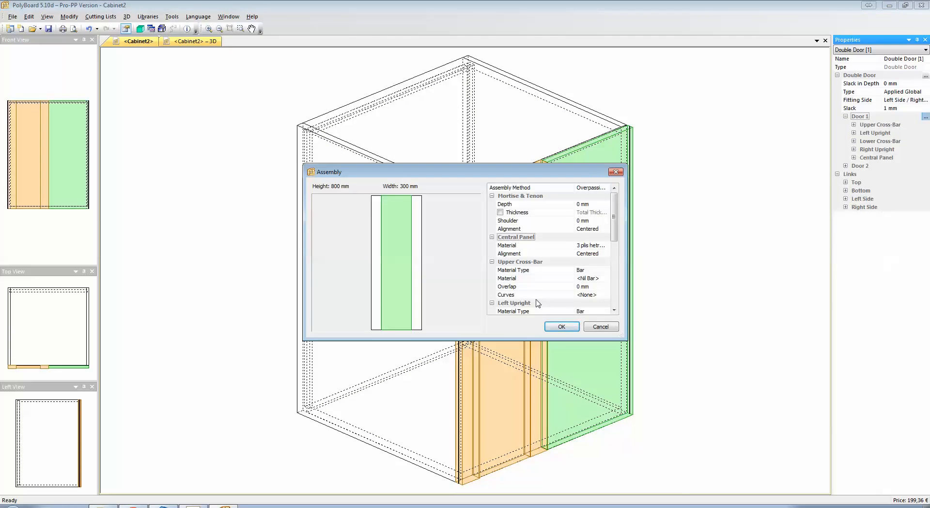
click(605, 253)
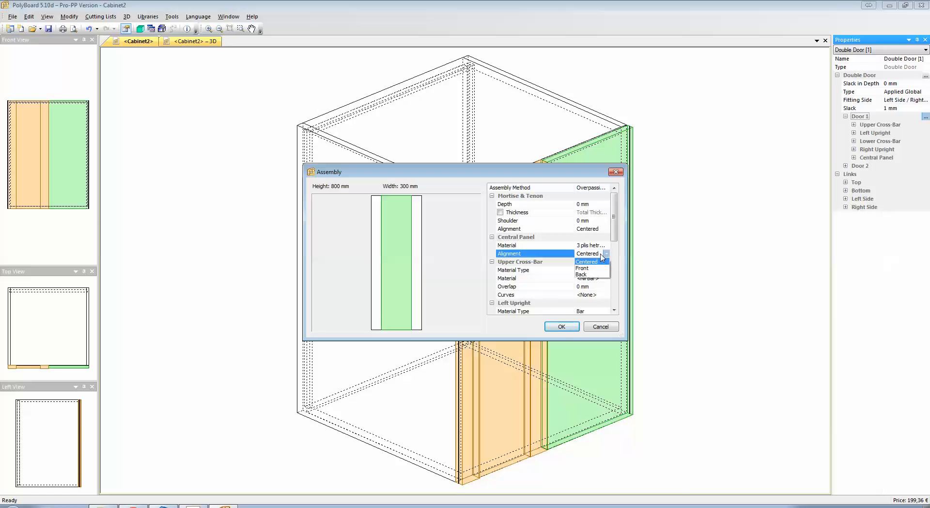
mouse_move(595, 274)
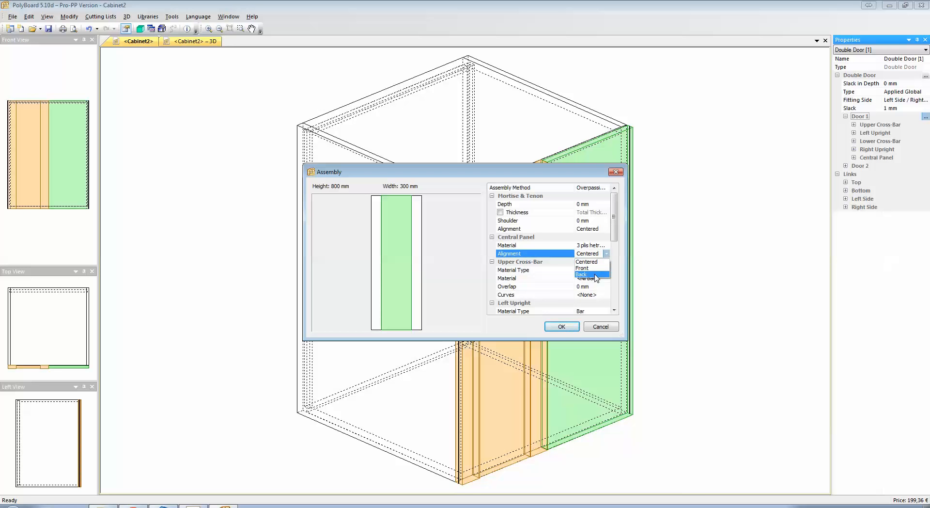
click(560, 327)
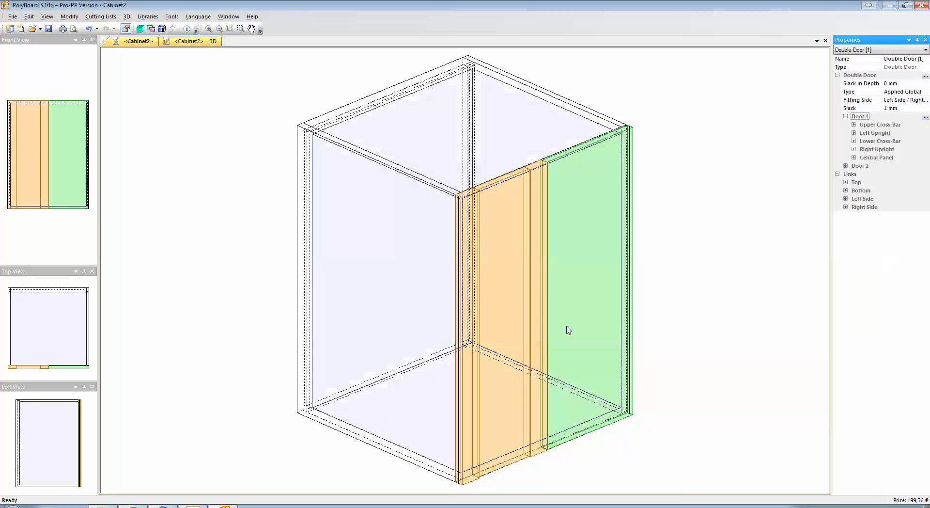
click(193, 41)
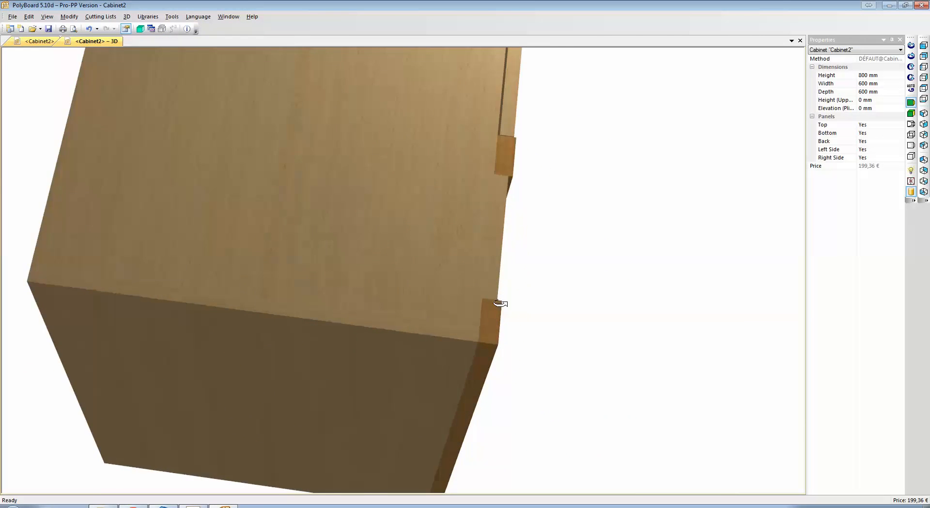
drag(500, 302, 474, 285)
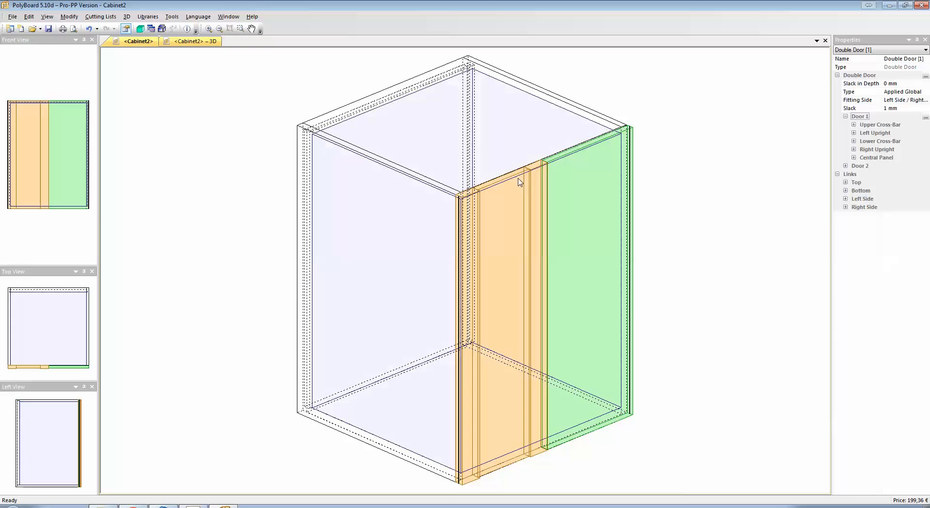
mouse_move(521, 247)
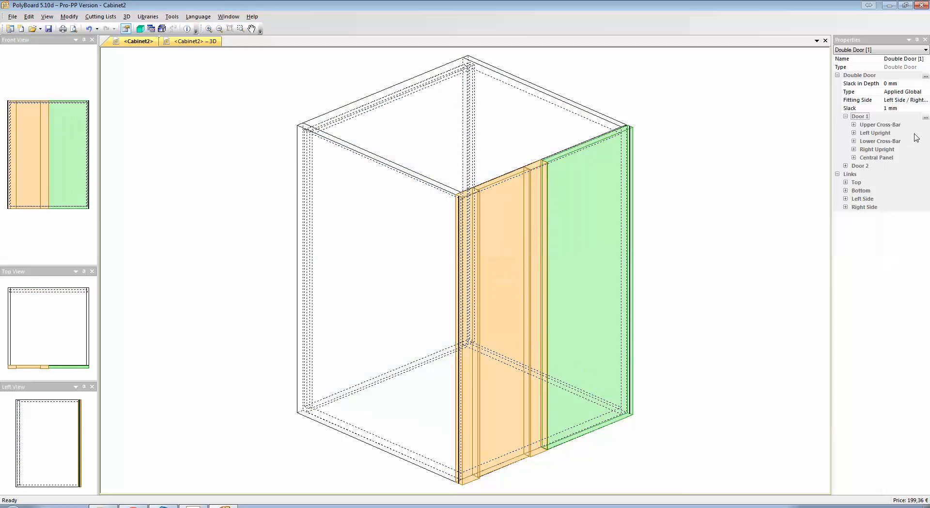
Copy Door 1's structure and paste it onto Door 2 so both doors share the stile-and-panel layout.
click(923, 116)
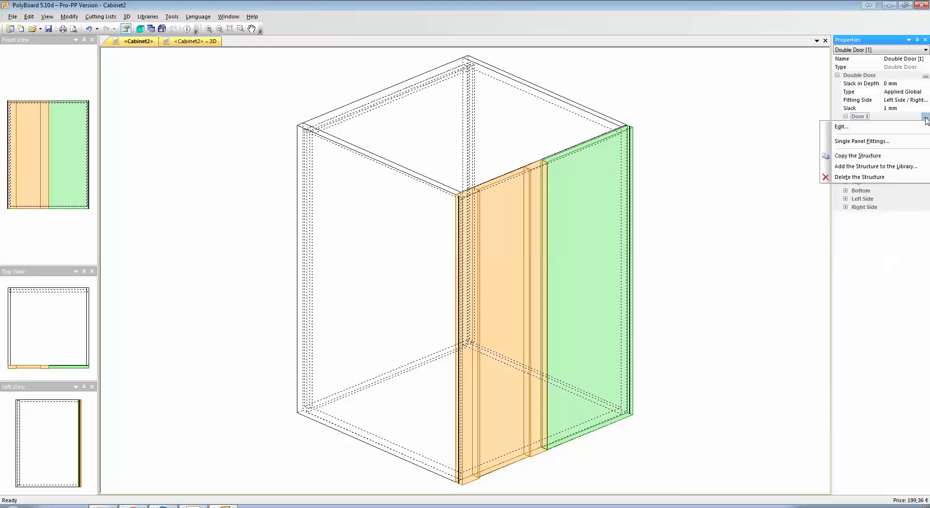
mouse_move(878, 155)
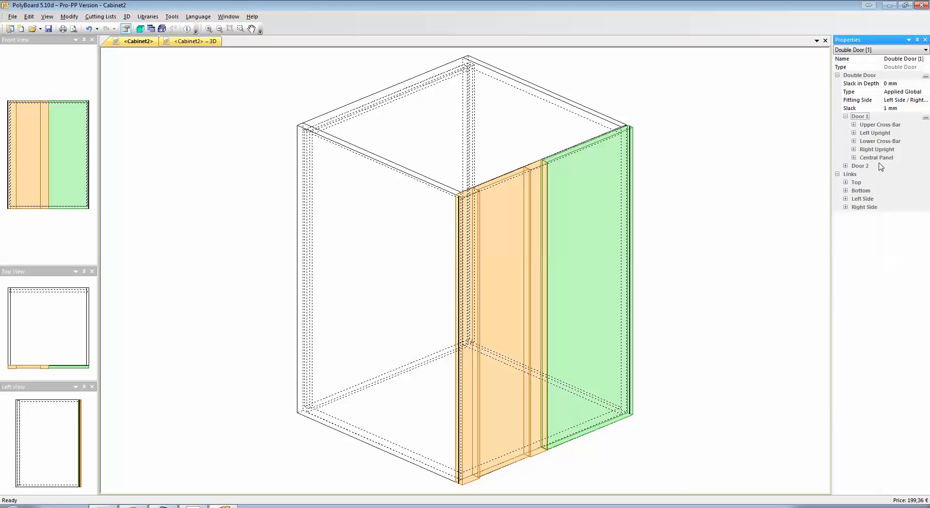
mouse_move(845, 168)
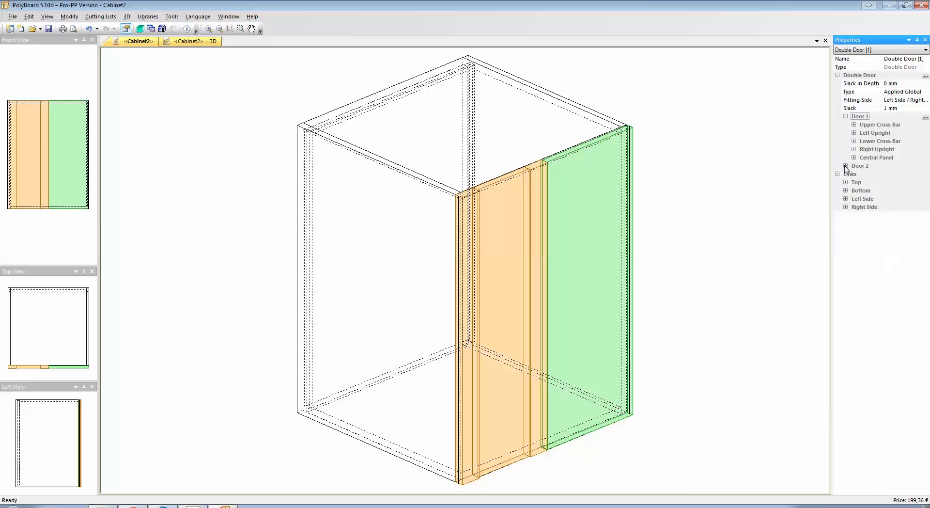
click(846, 165)
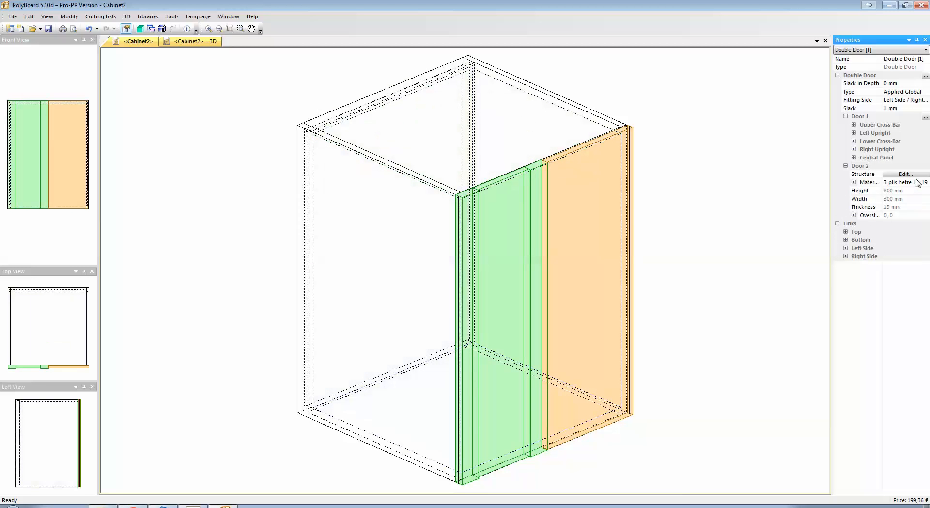
click(904, 173)
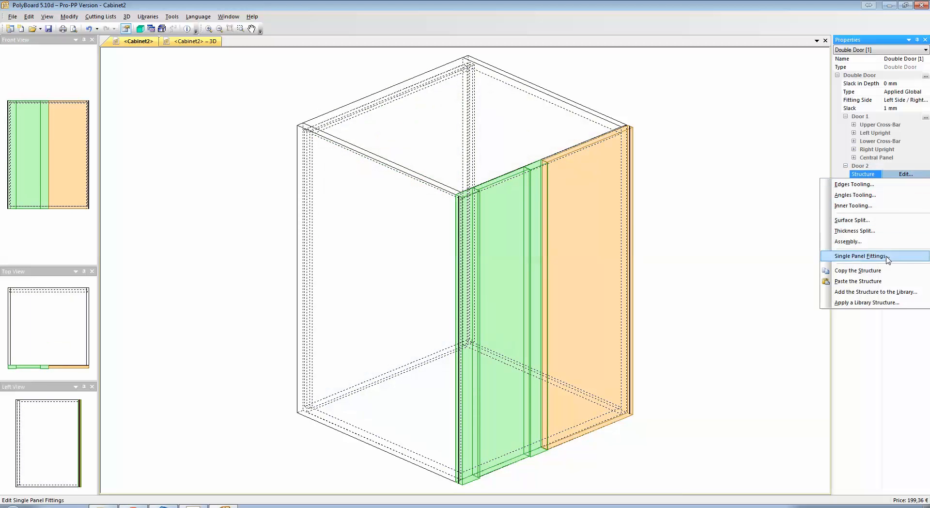
click(865, 255)
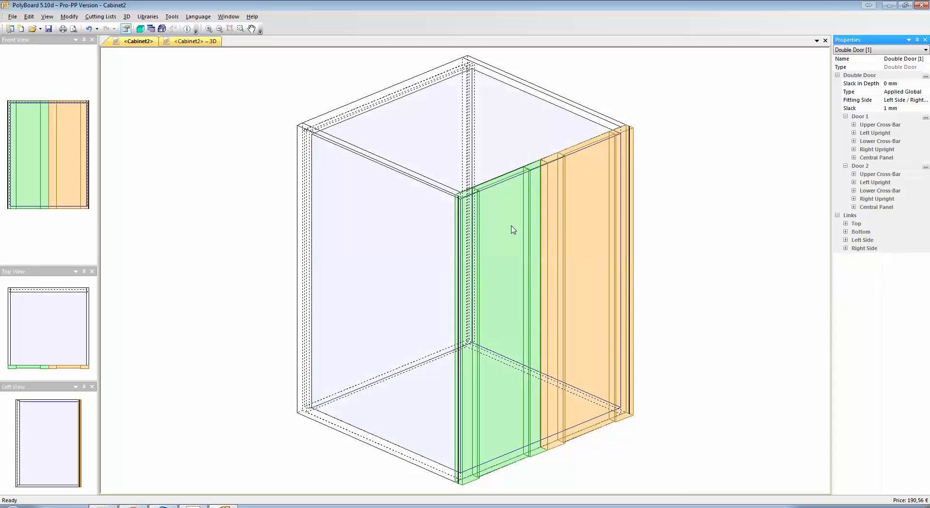